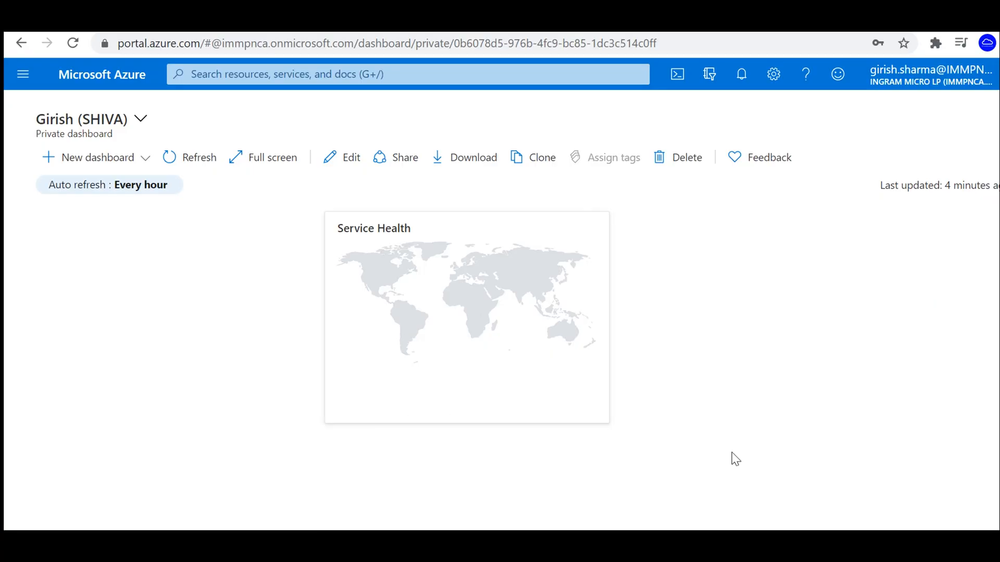
{"action": "mouse_move", "coordinate": [747, 474]}
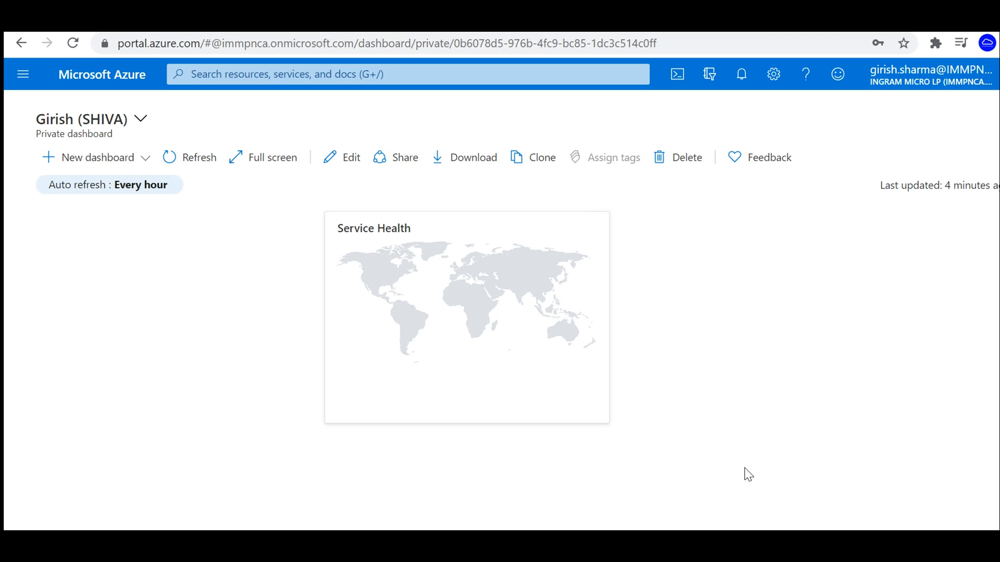
{"action": "mouse_move", "coordinate": [96, 157]}
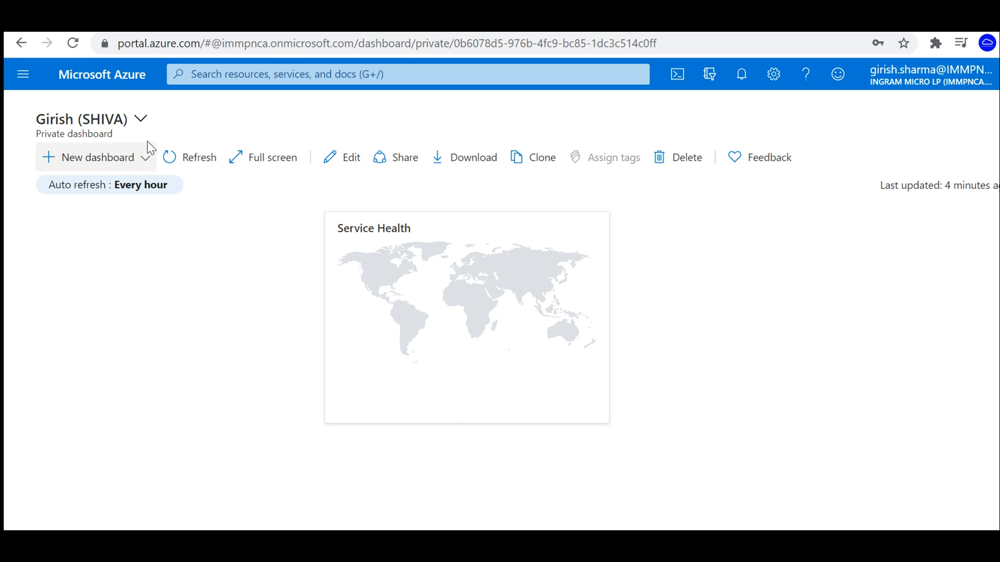
{"action": "mouse_move", "coordinate": [100, 258]}
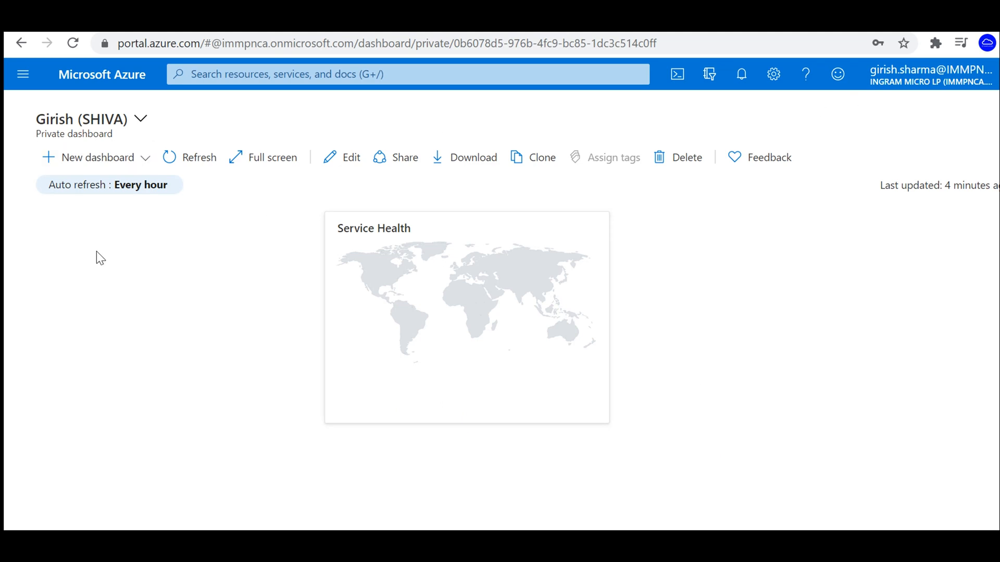
Step: Show the All resources list from the portal menu, listing 59 records
{"action": "left_click", "coordinate": [23, 74]}
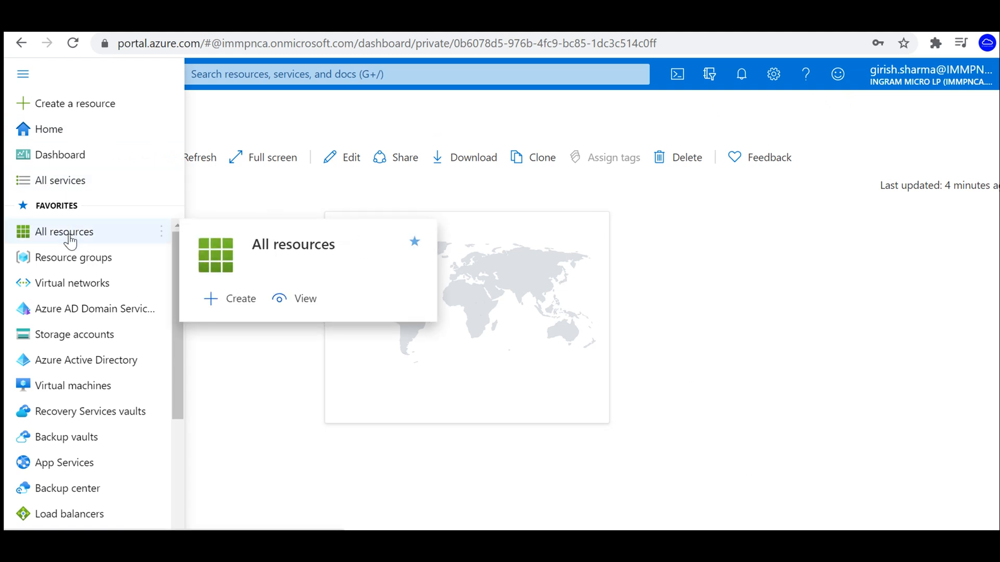
{"action": "left_click", "coordinate": [63, 231]}
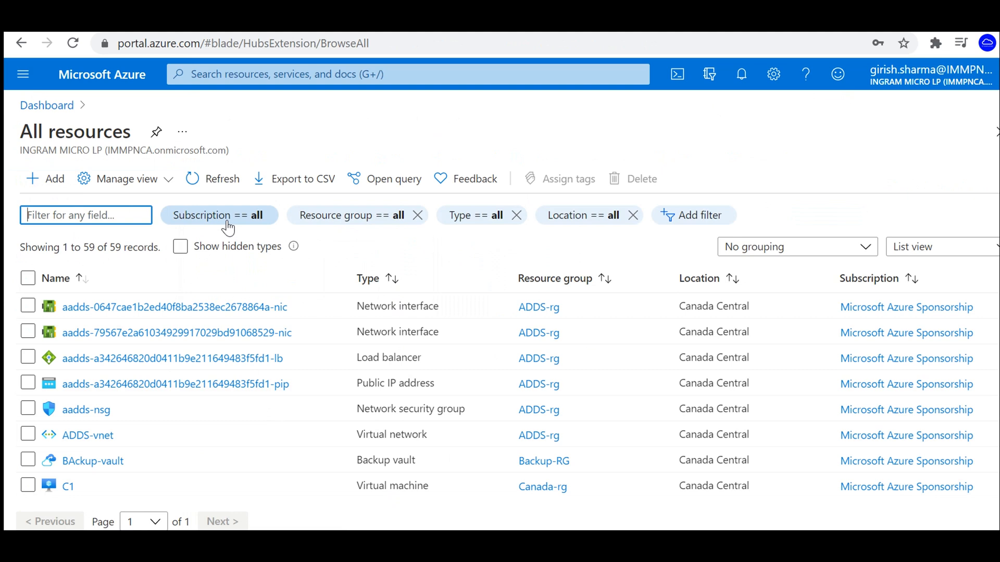
{"action": "mouse_move", "coordinate": [344, 226]}
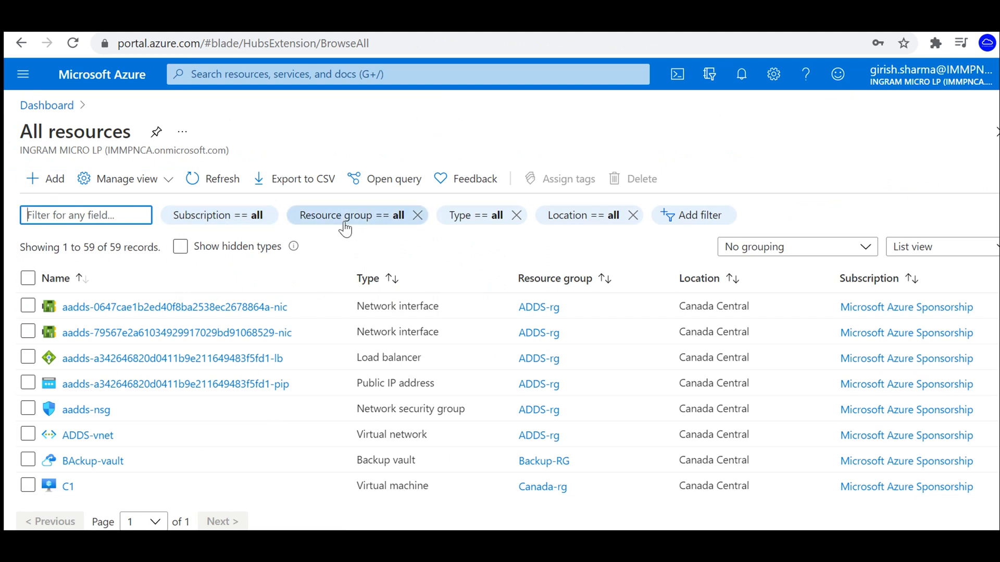
{"action": "mouse_move", "coordinate": [563, 219]}
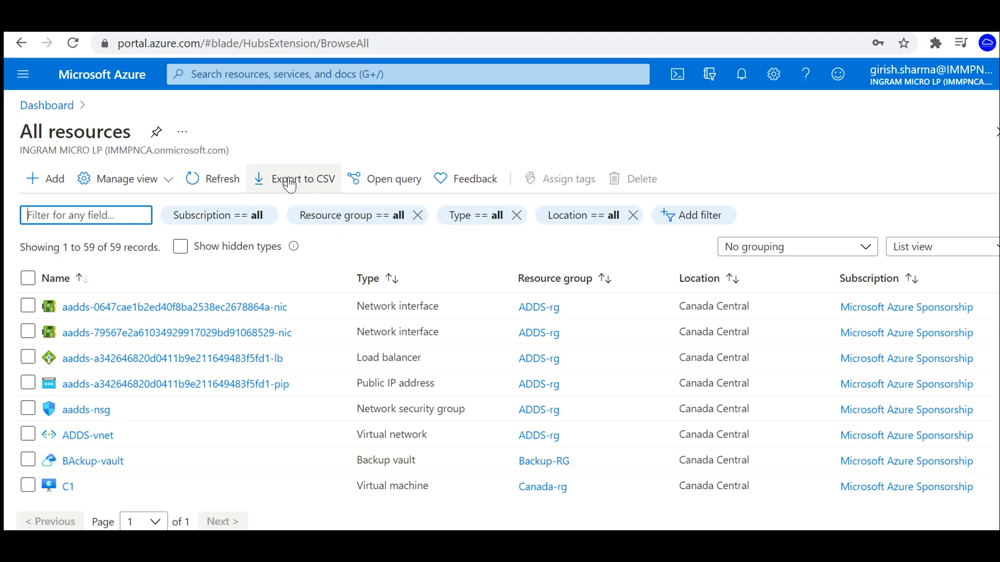
Step: Switch to the Resource groups list showing 13 groups including Canada-rg
{"action": "left_click", "coordinate": [293, 179]}
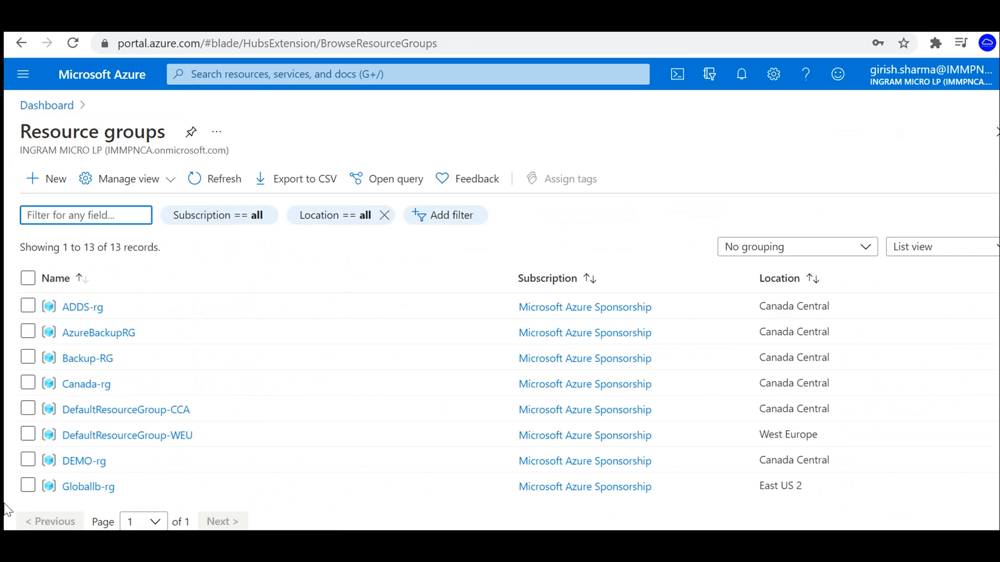
Step: Open the Canada-rg resource group and export its 9 resources to CSV
{"action": "left_click", "coordinate": [85, 215]}
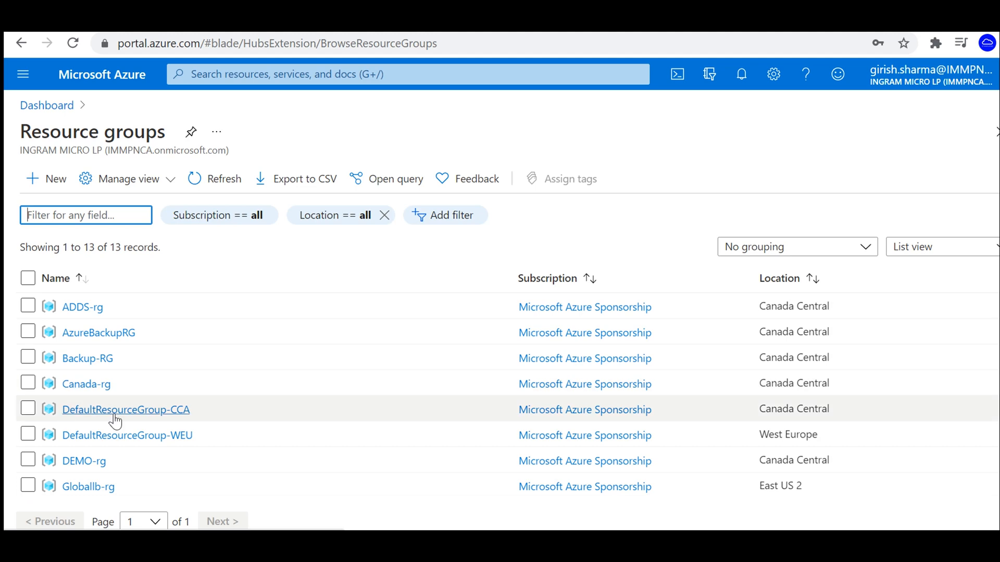
{"action": "mouse_move", "coordinate": [140, 477]}
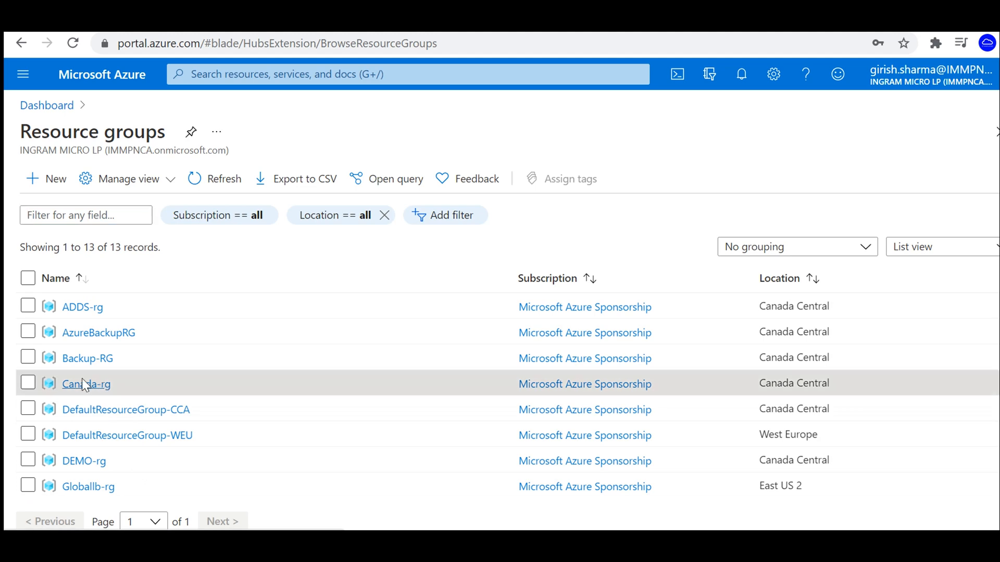
{"action": "left_click", "coordinate": [86, 384]}
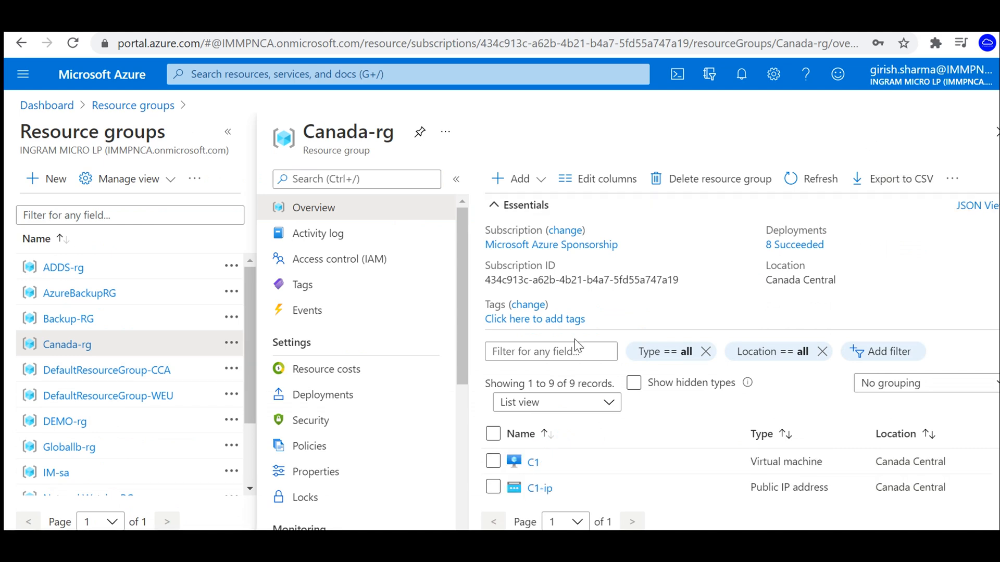
{"action": "left_click", "coordinate": [901, 179]}
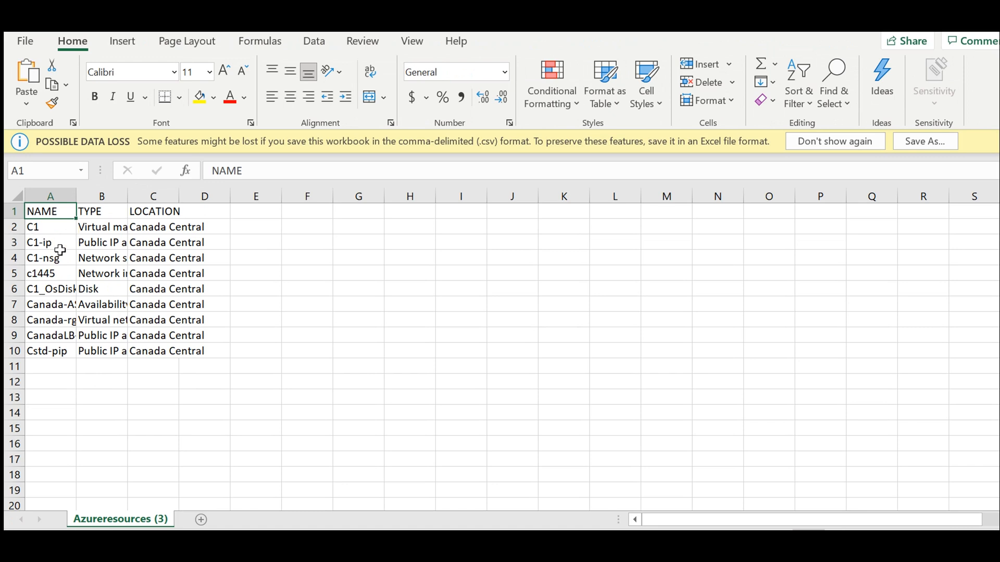
{"action": "mouse_move", "coordinate": [59, 282]}
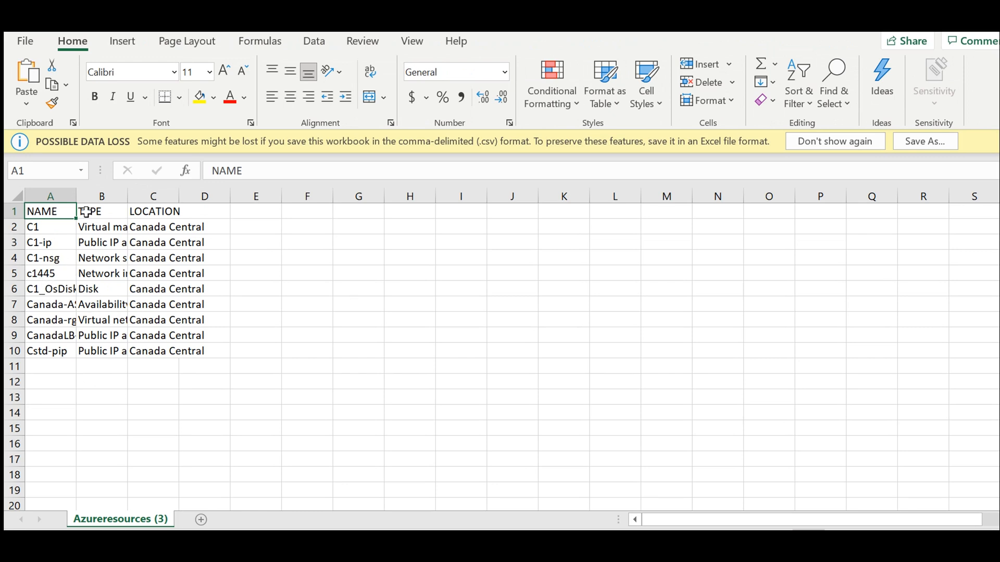
Step: Widen column A so full resource names like Canada-rg-vnet are readable
{"action": "left_click_drag", "start_coordinate": [75, 195], "coordinate": [207, 196]}
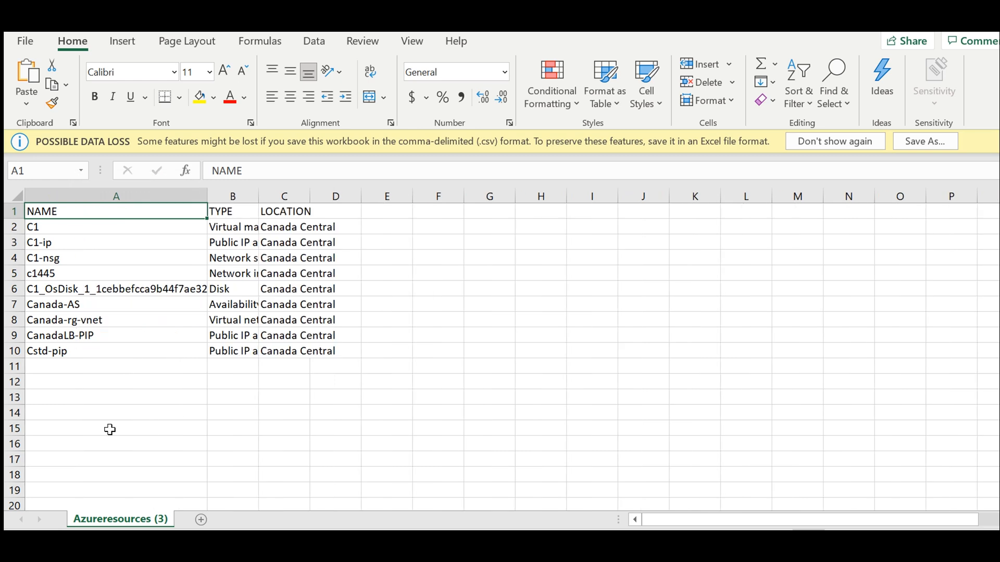
{"action": "mouse_move", "coordinate": [110, 429]}
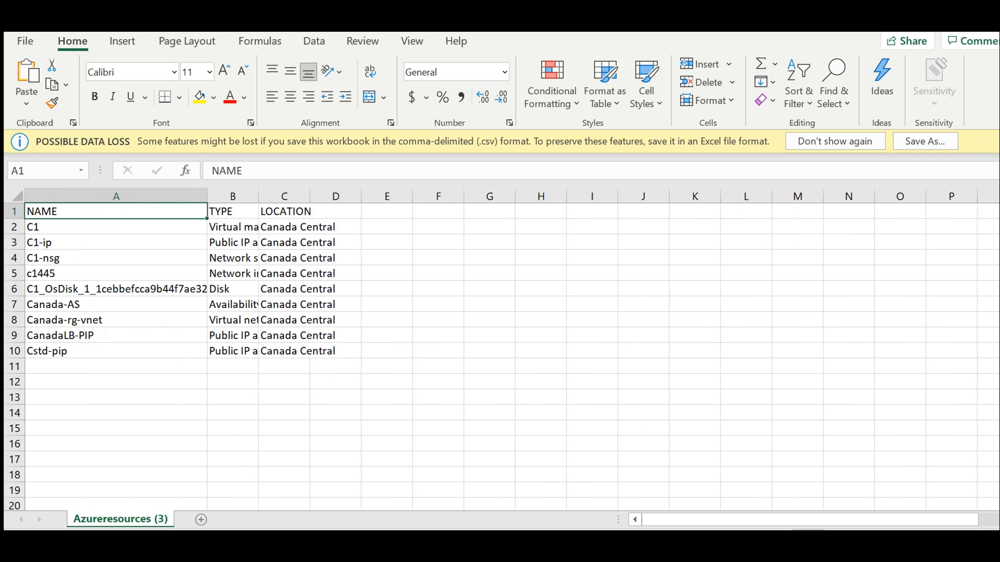